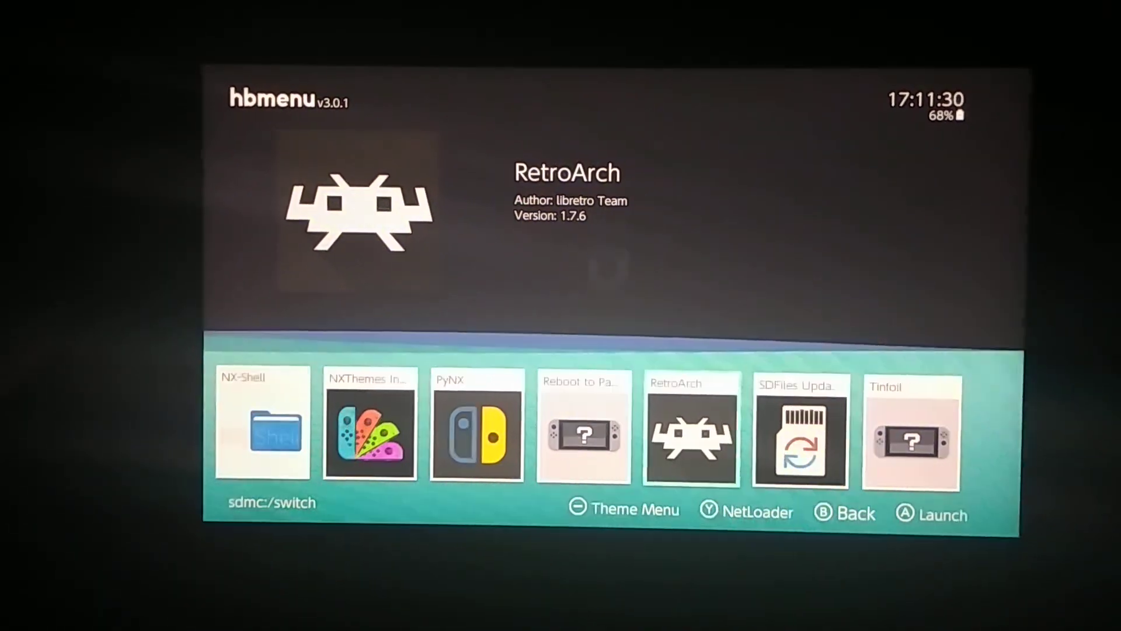
# Launch RetroArch from the hbmenu tile to reach its main menu
pyautogui.click(691, 445)
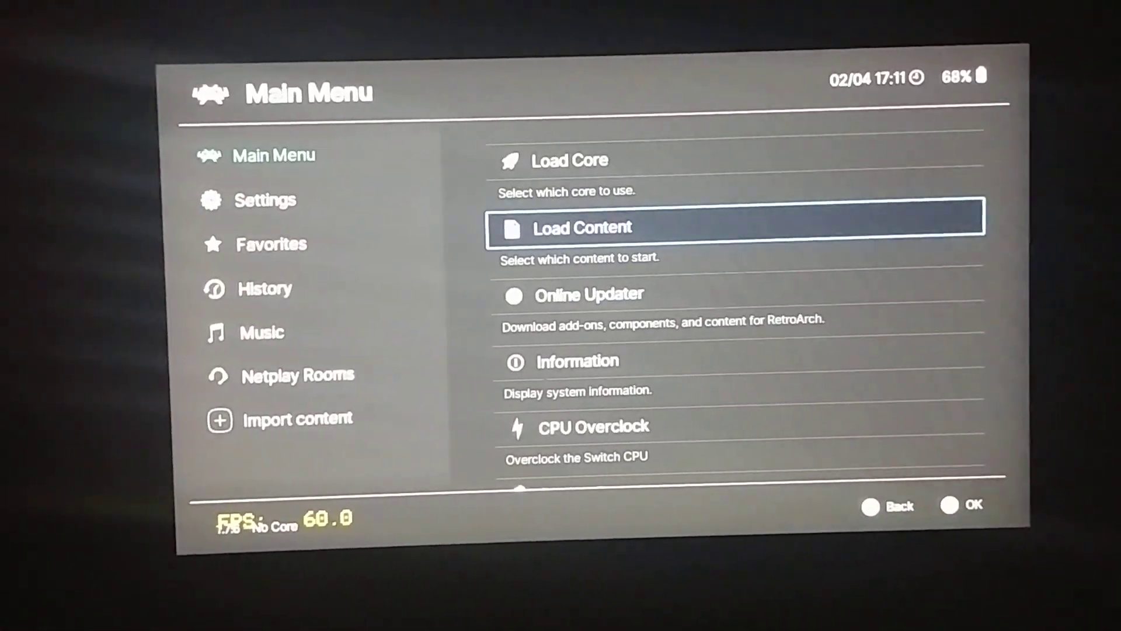
# Load the NEC PC-98 (Neko Project II Kai) core and view its core information
pyautogui.click(569, 160)
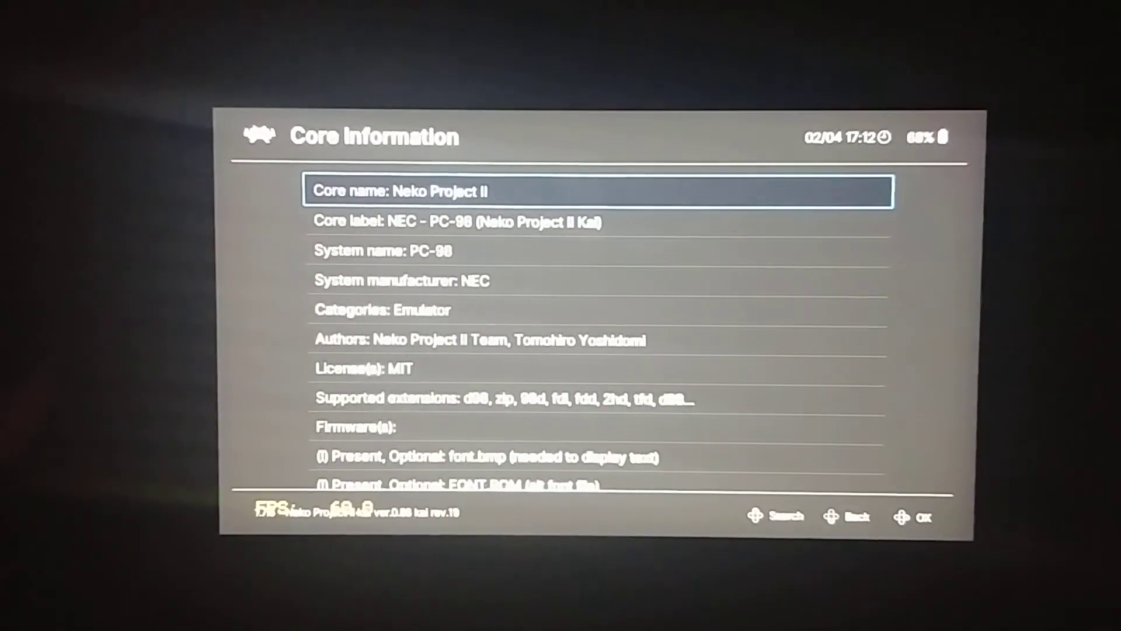
pyautogui.scroll(-3)
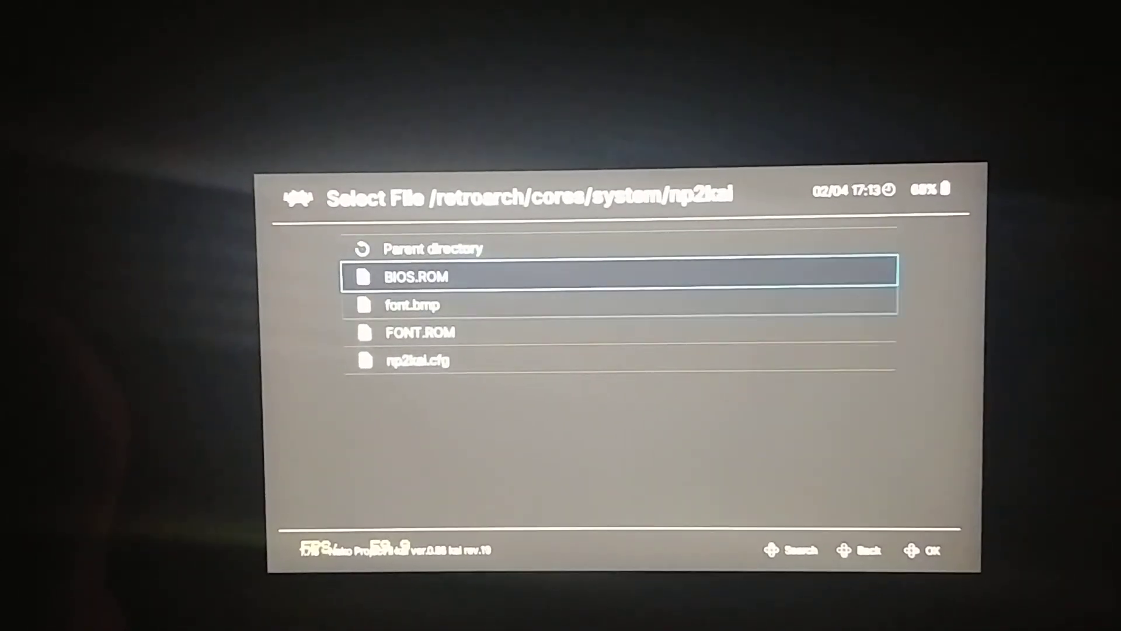
# Browse the np2kai folder's BIOS.ROM, font.bmp, FONT.ROM and np2kai.cfg files
pyautogui.press('Down')
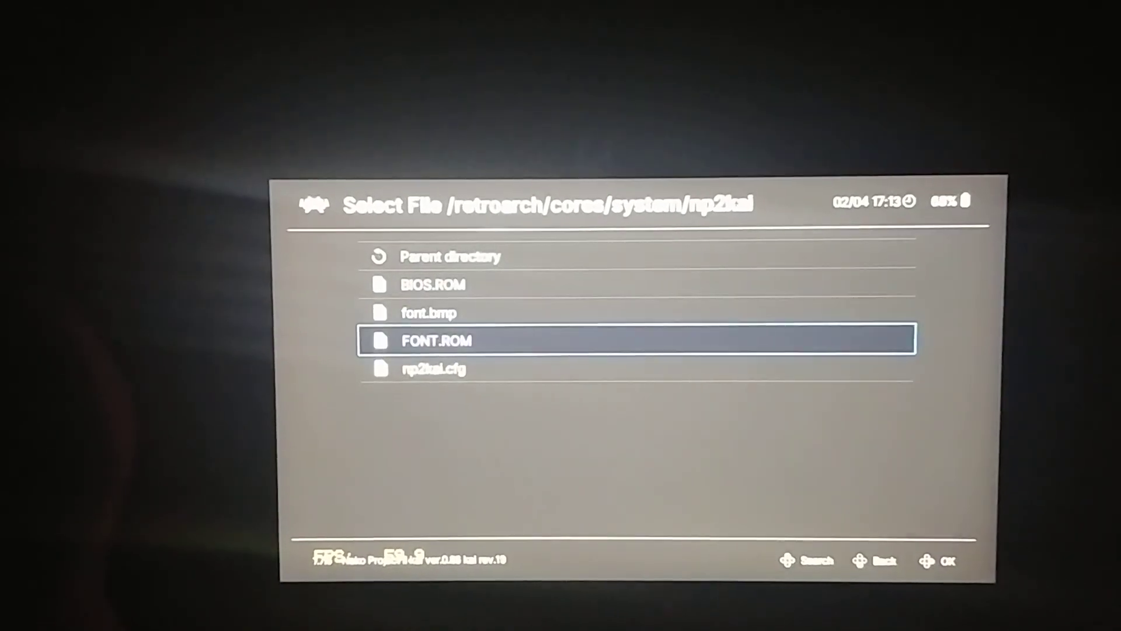
pyautogui.press('Up')
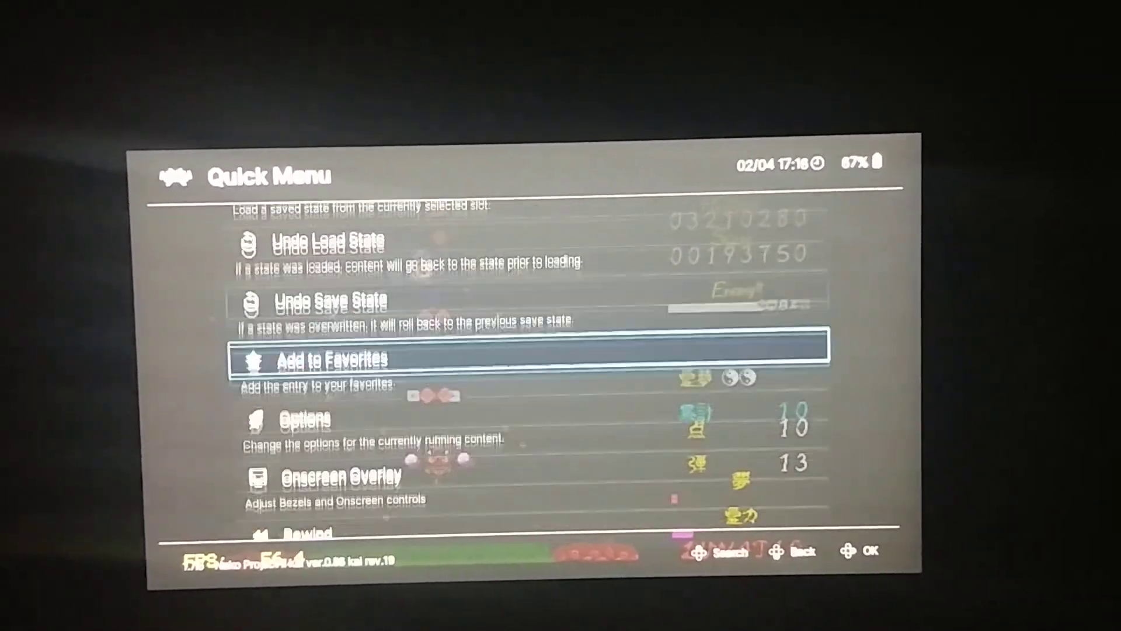
# Open the Quick Menu's core Options for the running TH05 - Mystic Square game
pyautogui.click(295, 421)
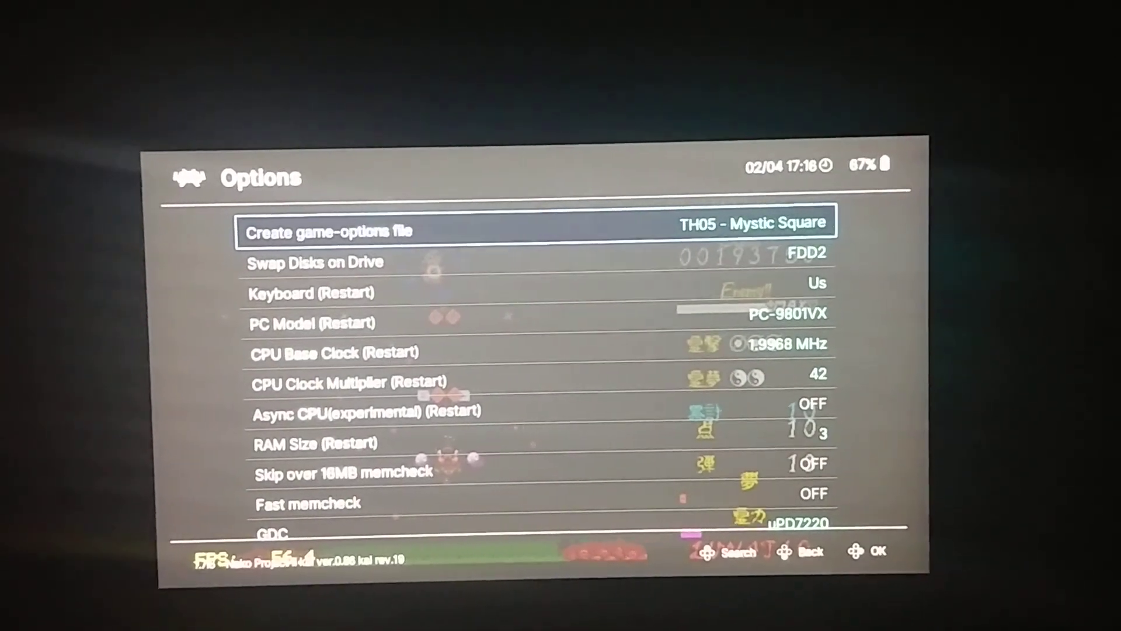